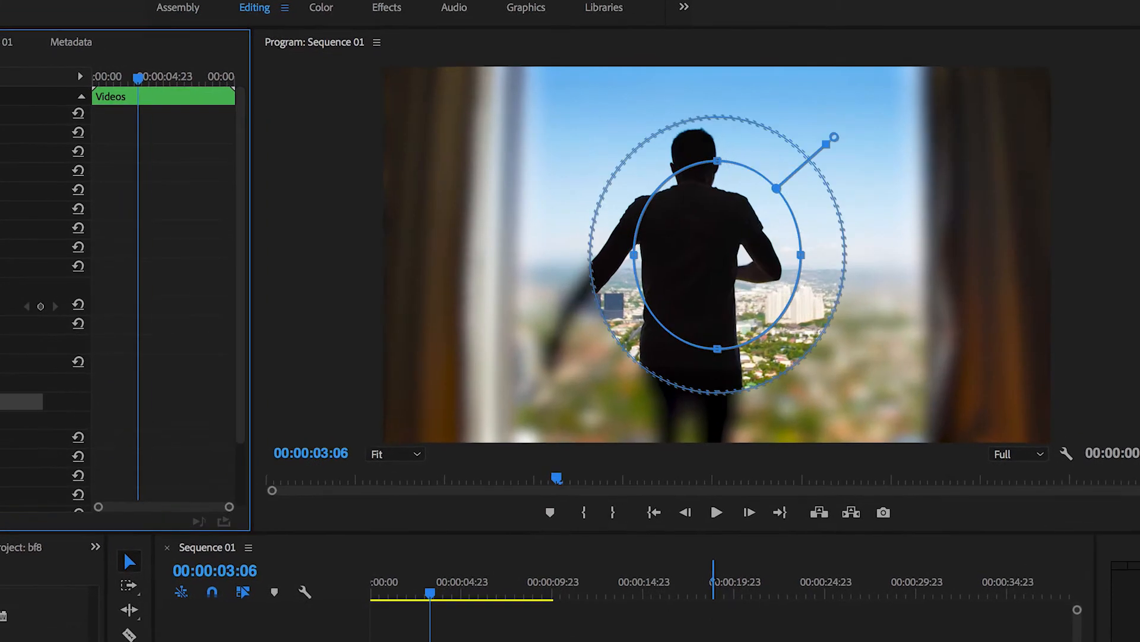
# Bring up Sequence 01 with clips 5.mp4, 6.mp4 and 3.mp4 on V1.
pyautogui.click(717, 512)
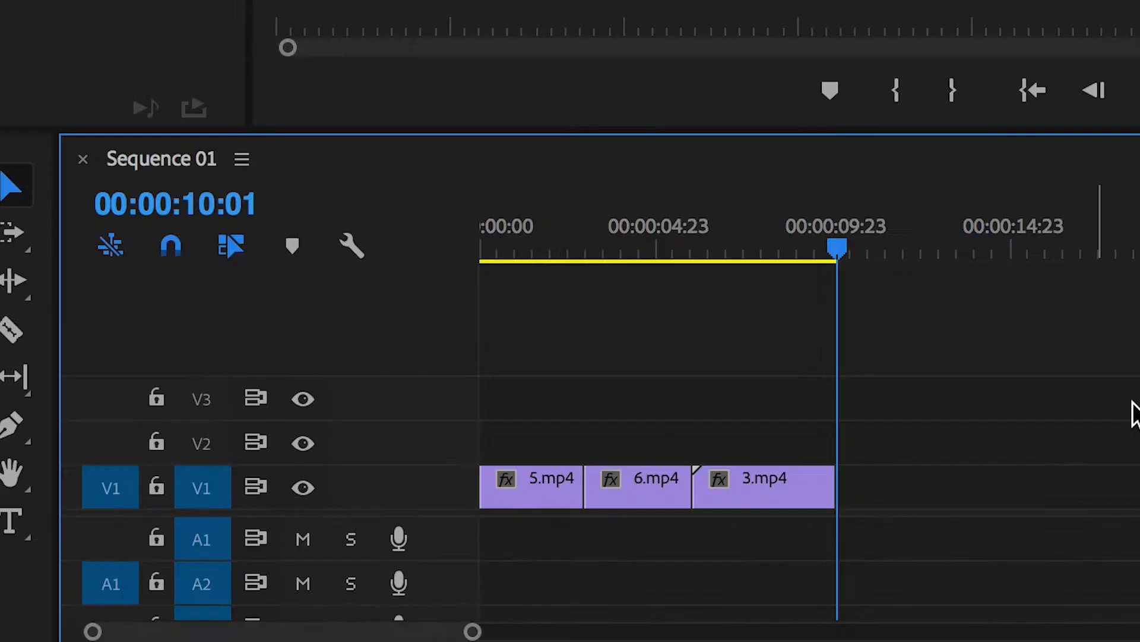
# Nest the three selected clips into one sequence named Videos and select it.
pyautogui.rightClick(656, 479)
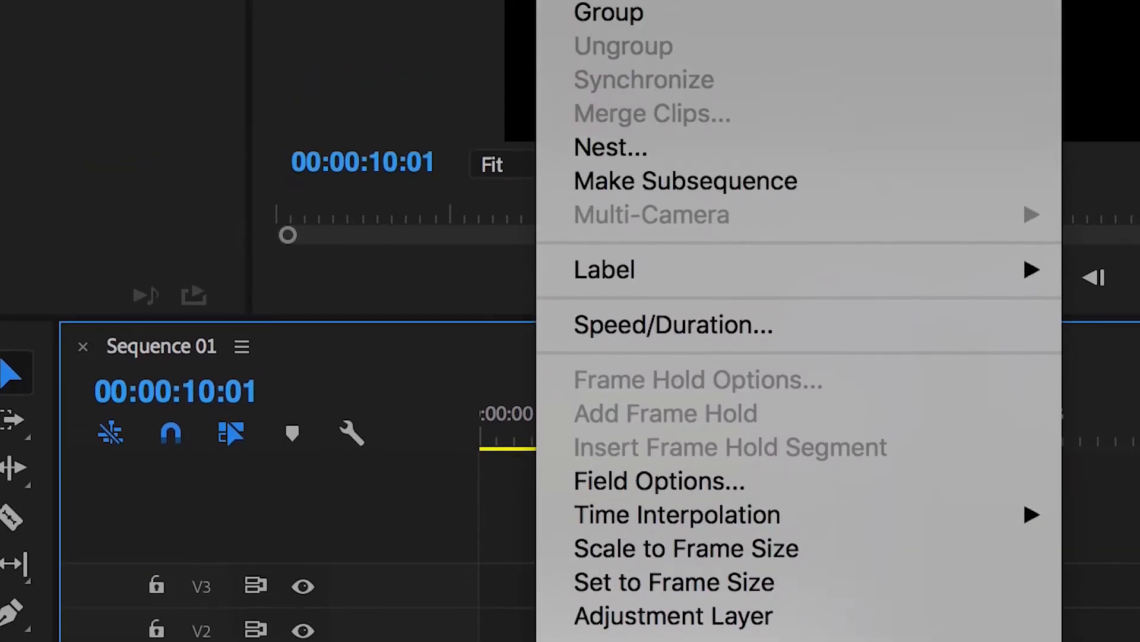
pyautogui.click(610, 149)
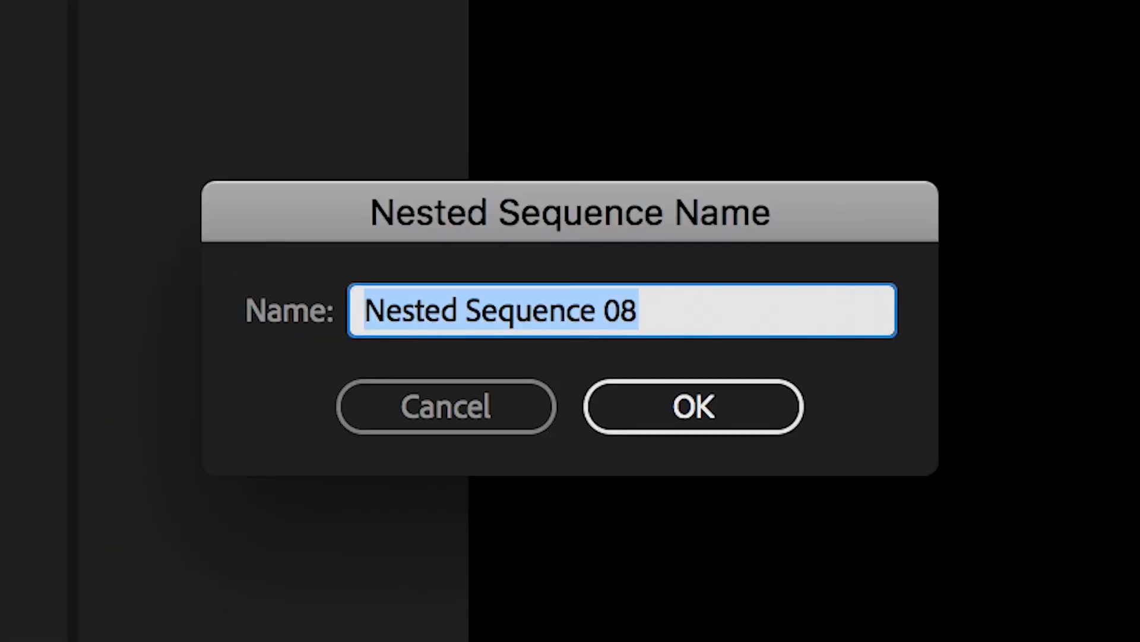
pyautogui.click(694, 407)
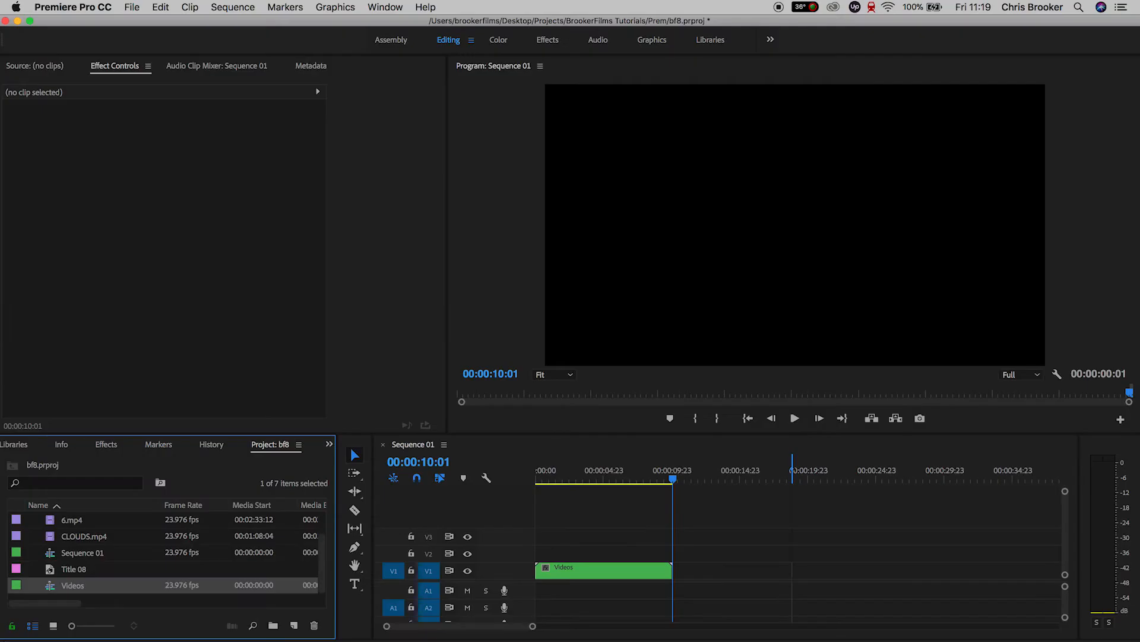
pyautogui.click(584, 477)
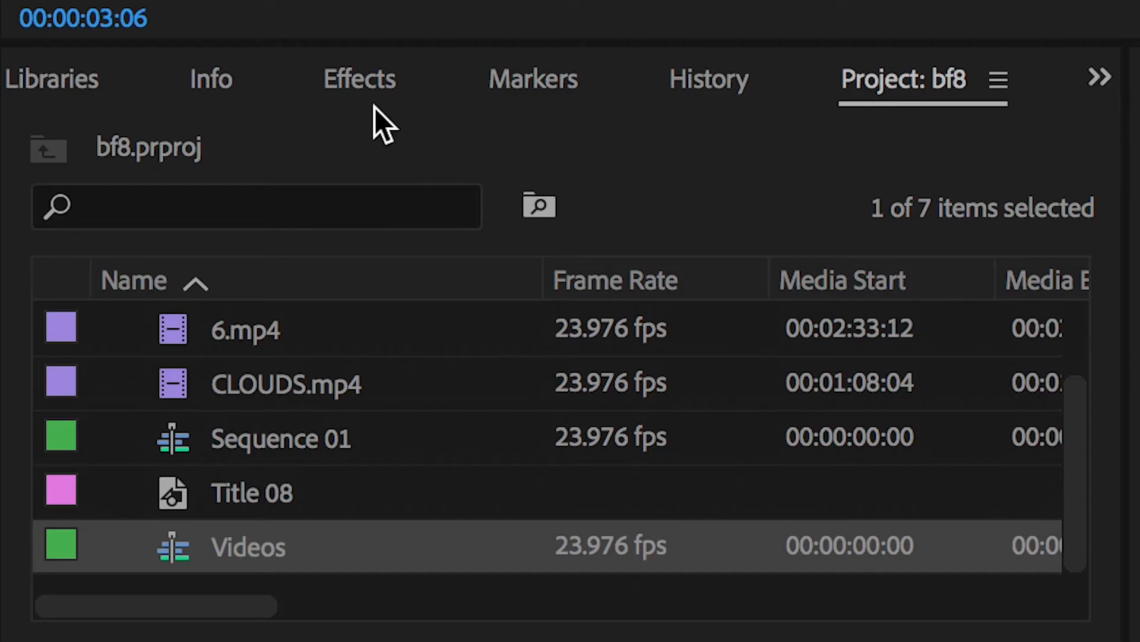
# Search 'blur' in Effects to locate Fast Blur for the duplicated Videos clip.
pyautogui.click(359, 78)
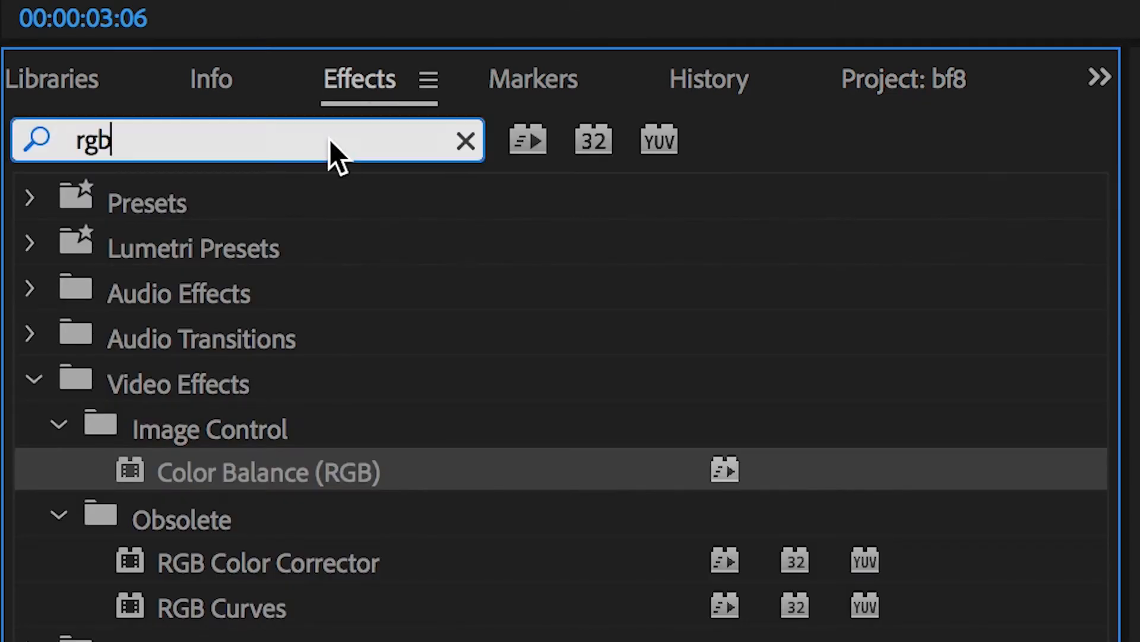
pyautogui.write('blur')
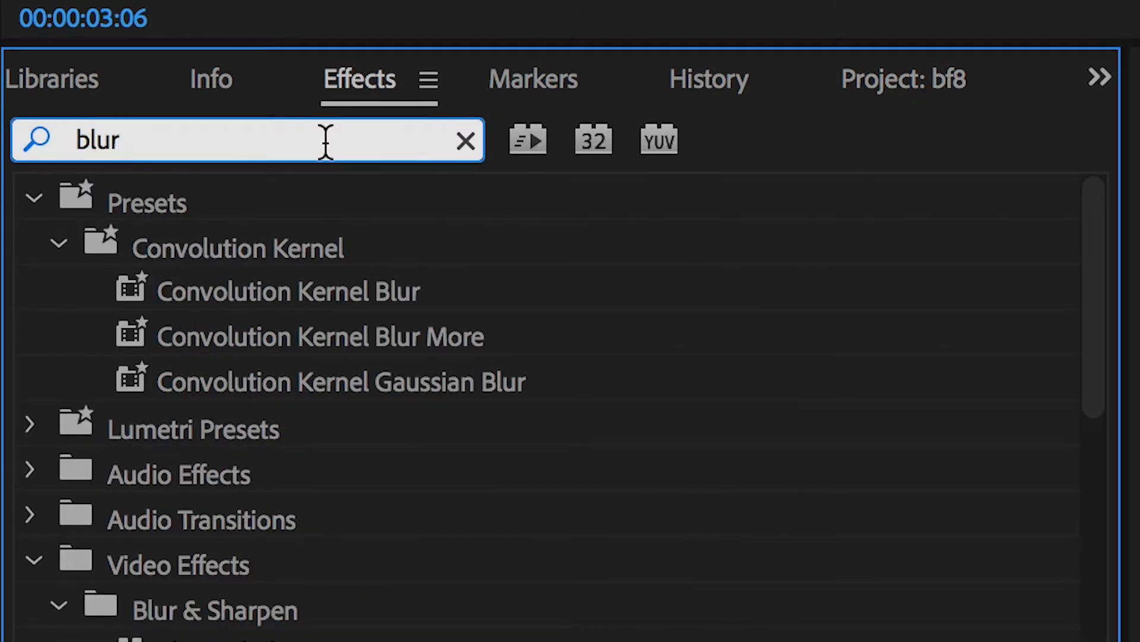
pyautogui.scroll(-3)
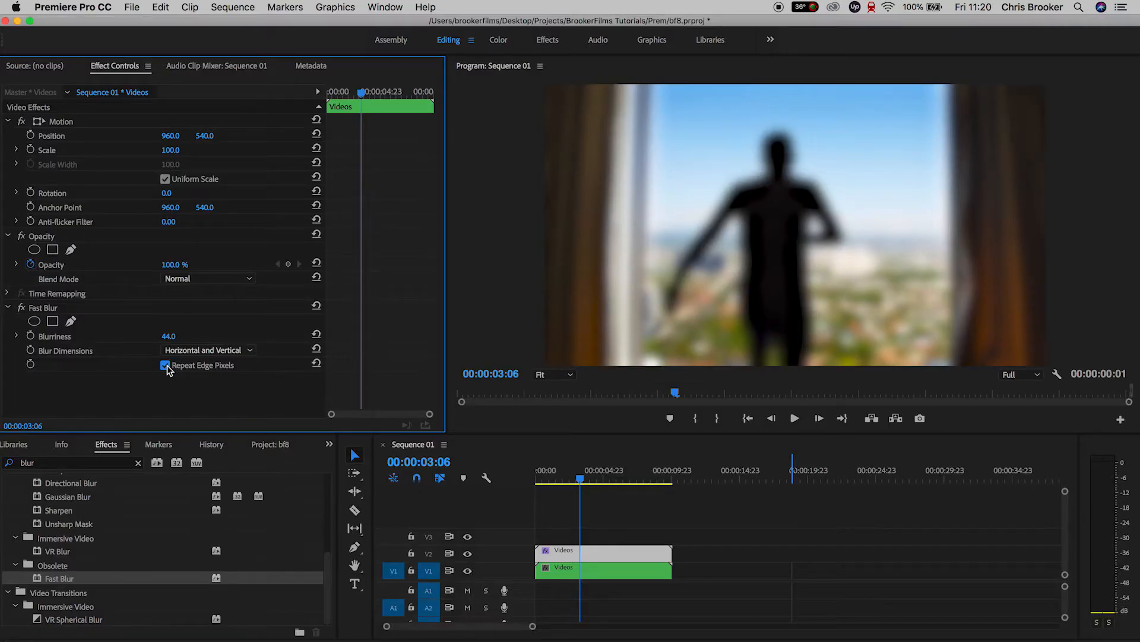
# Add an inverted elliptical mask to Fast Blur, expand it to about 298 and preview the result.
pyautogui.click(33, 321)
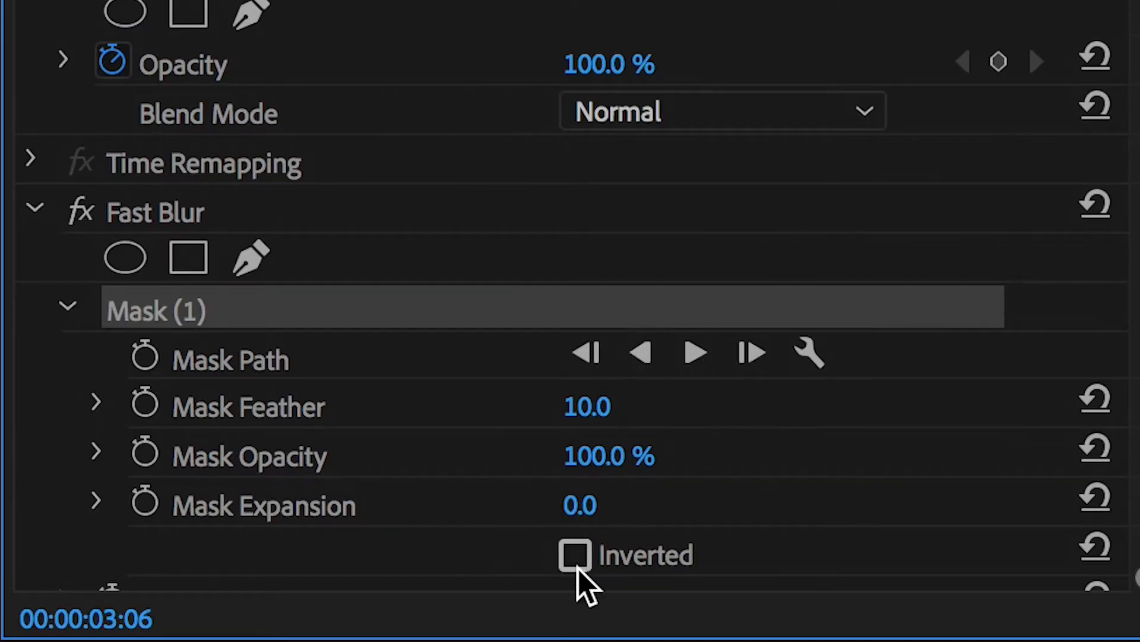
pyautogui.click(577, 556)
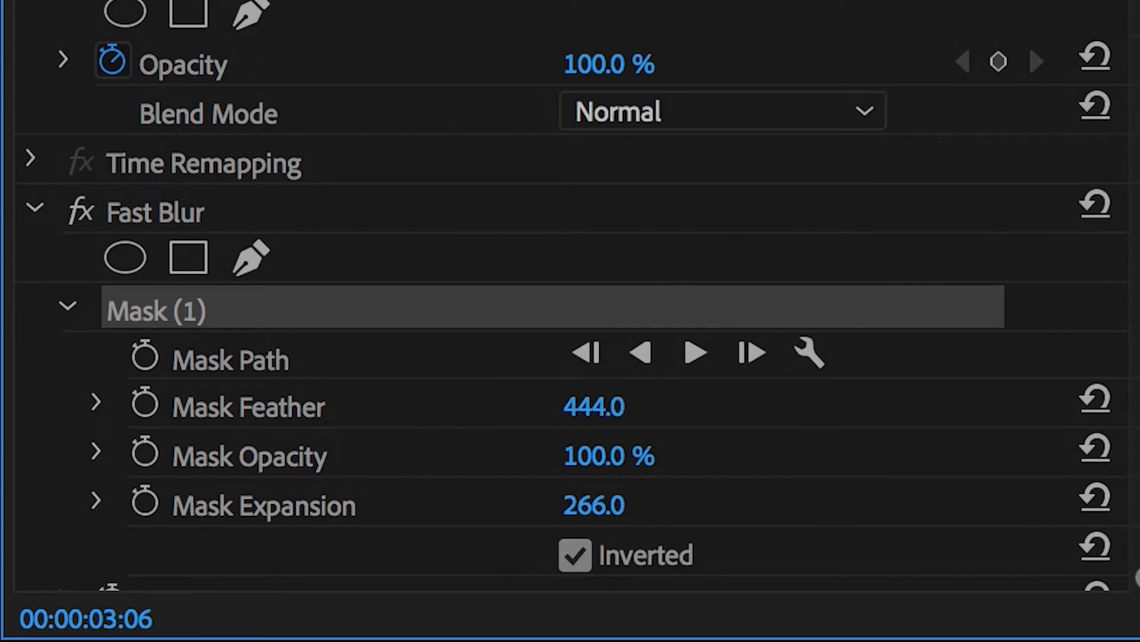
pyautogui.moveTo(592, 505); pyautogui.dragTo(615, 505)
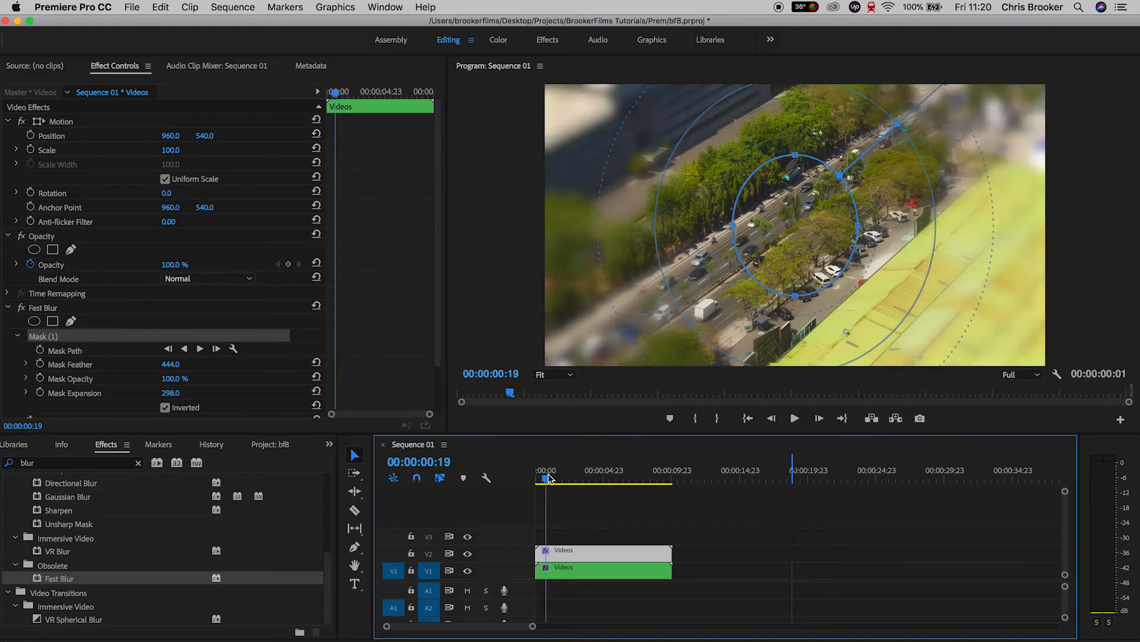
pyautogui.click(642, 477)
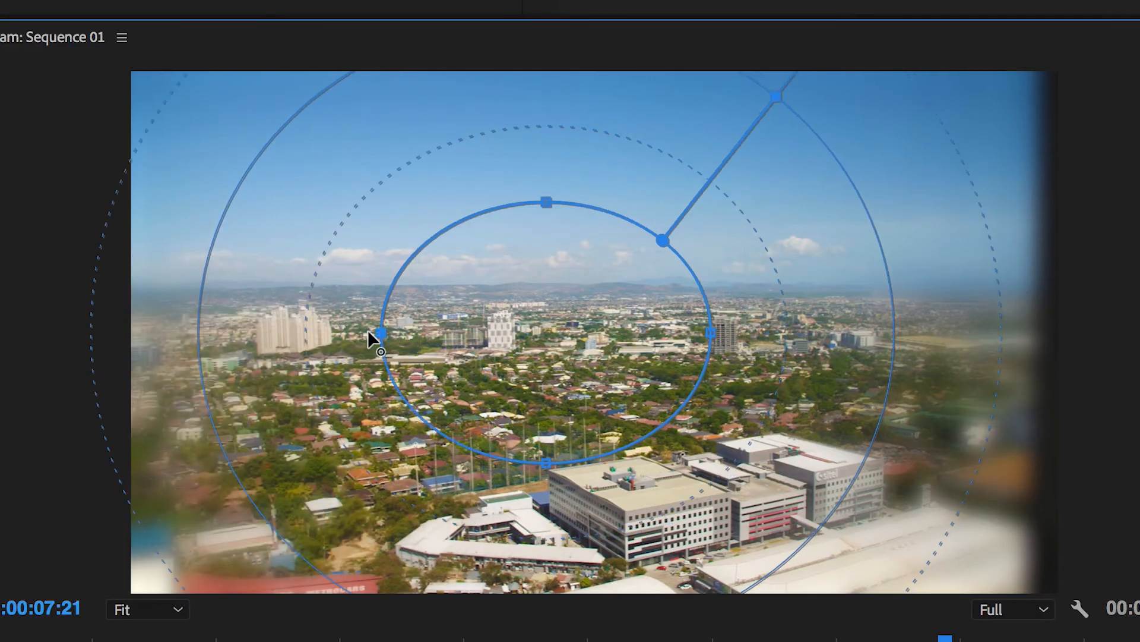
# Reshape the mask ellipse over the frame, then nest both layers as 'Blurred'.
pyautogui.moveTo(378, 335); pyautogui.dragTo(607, 443)
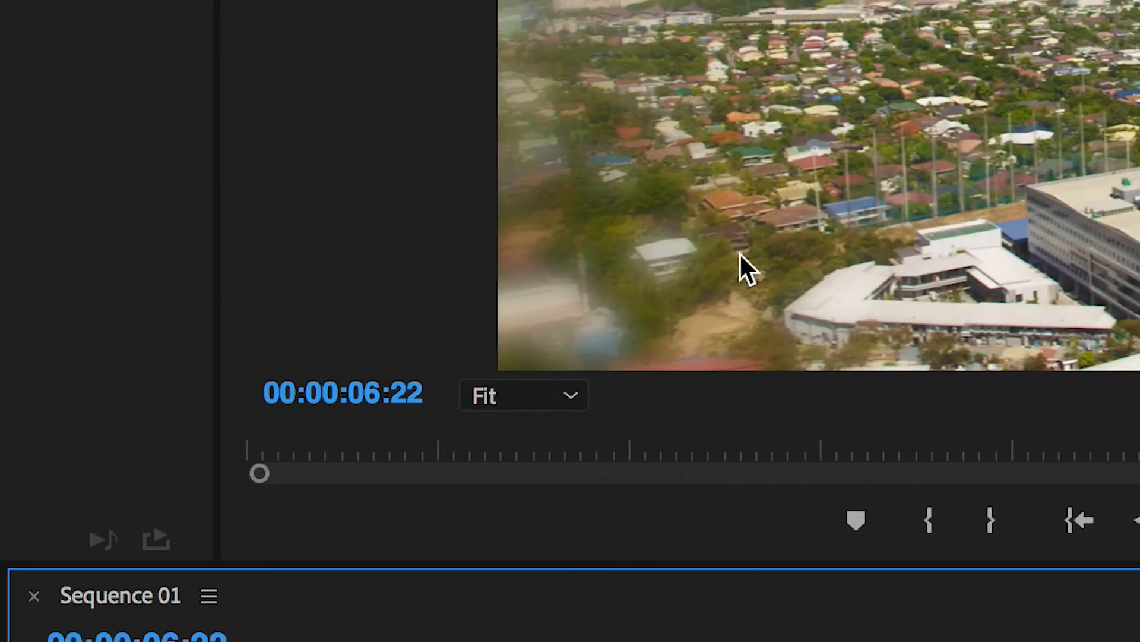
pyautogui.write('Blurred')
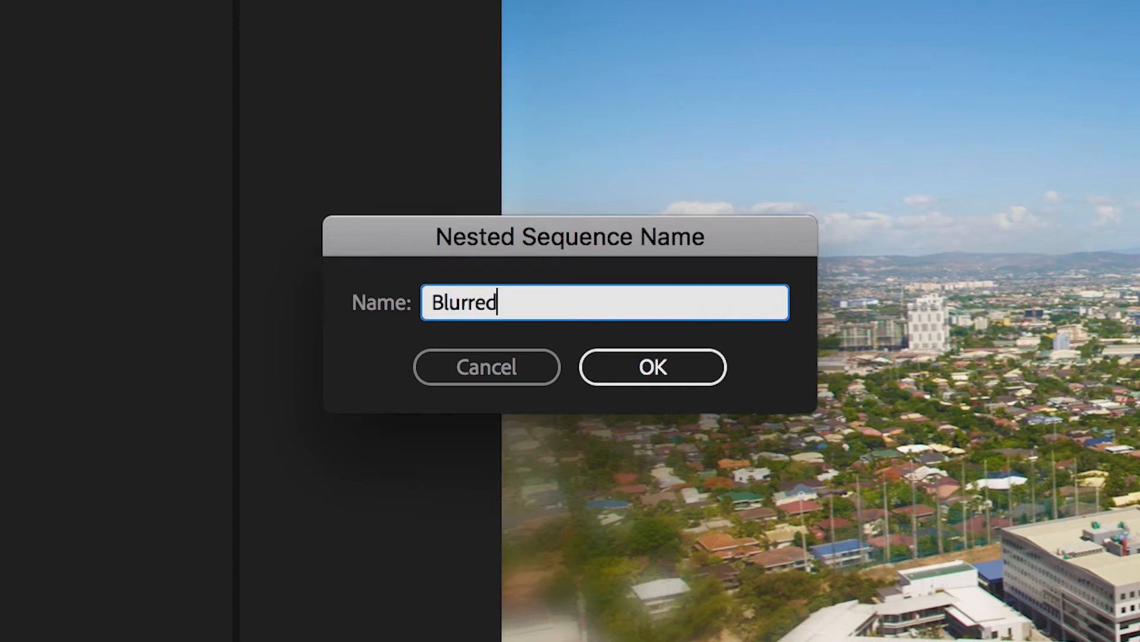
pyautogui.click(654, 366)
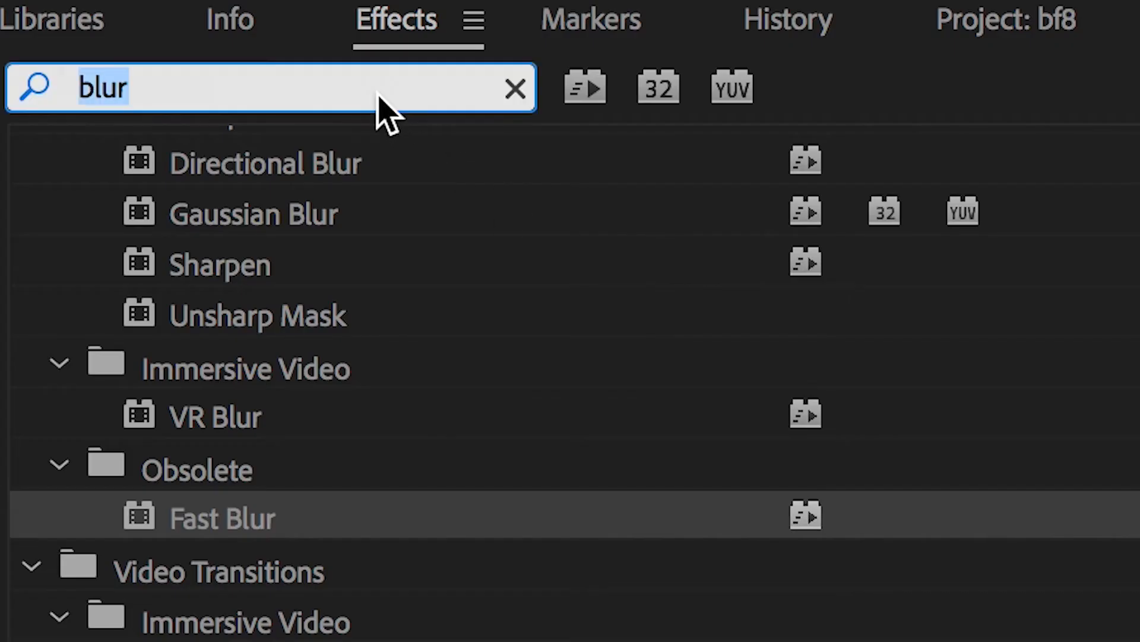
# Search 'rgb' in Effects to find Color Balance (RGB) for the blurred copy.
pyautogui.write('rgb')
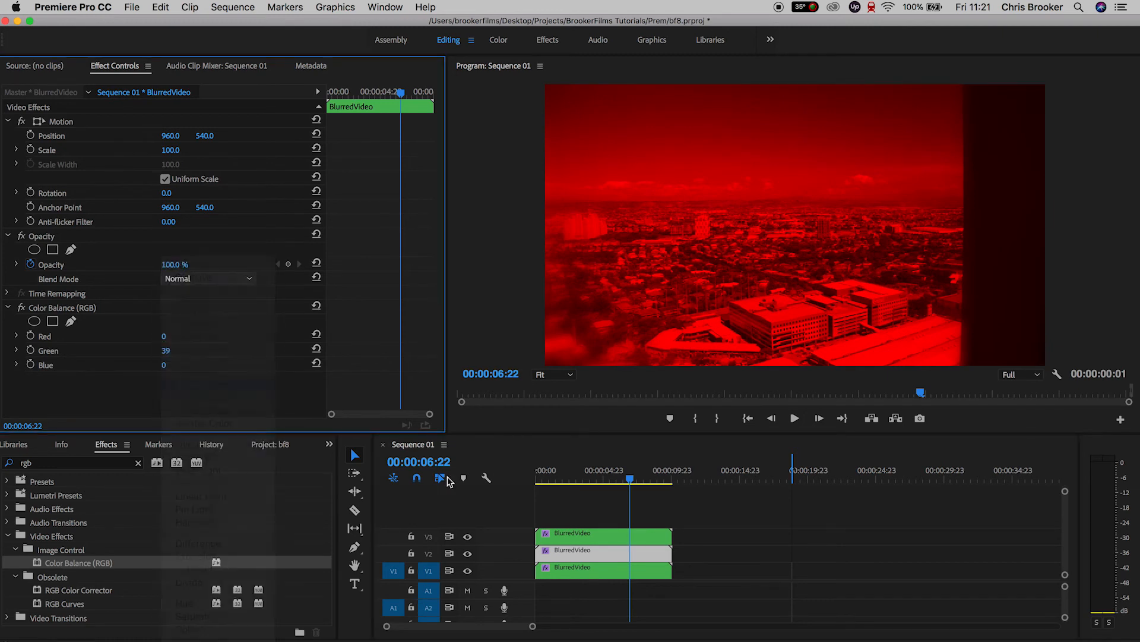
# Set the red-tinted copy's Opacity blend mode to Screen.
pyautogui.click(208, 278)
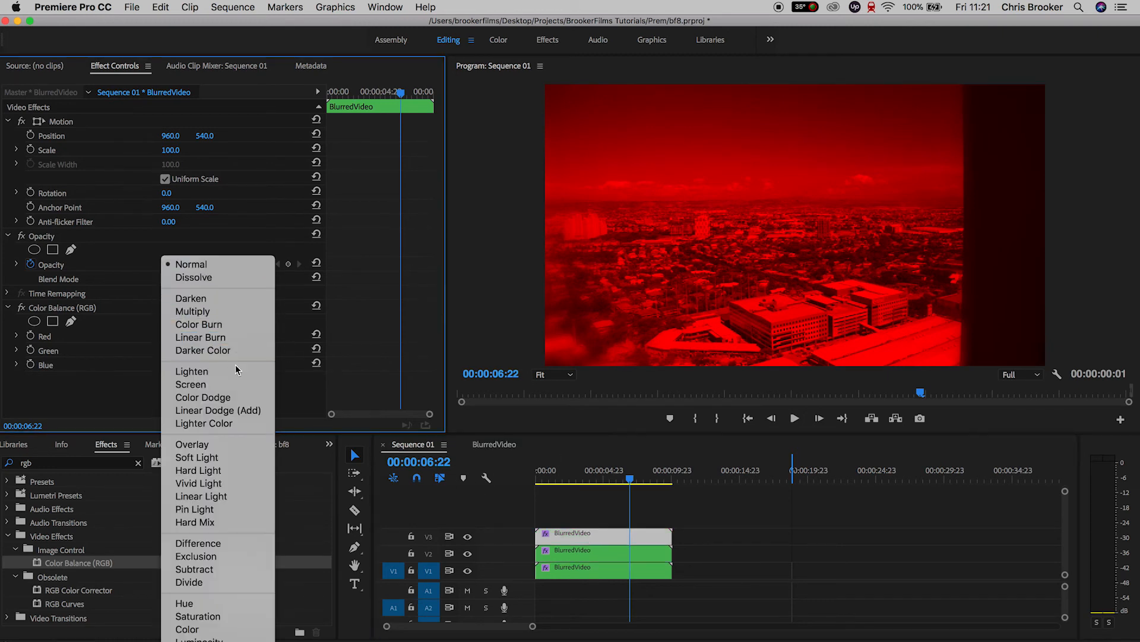
pyautogui.click(190, 384)
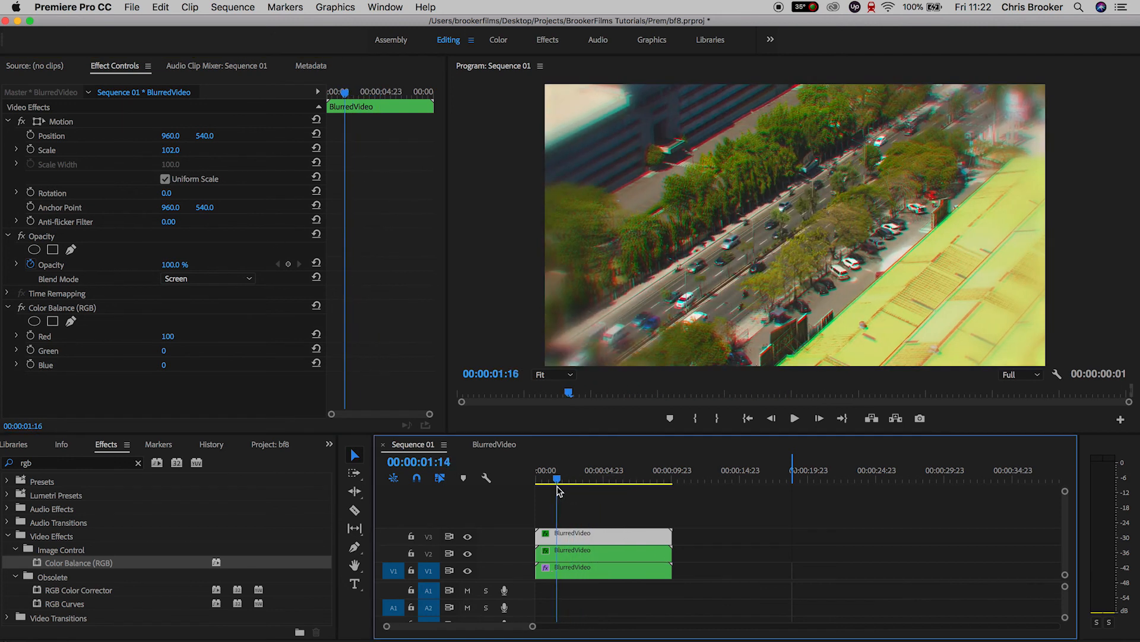
# Scrub to later moments to check the red-cyan fringing on the silhouette shot.
pyautogui.click(597, 479)
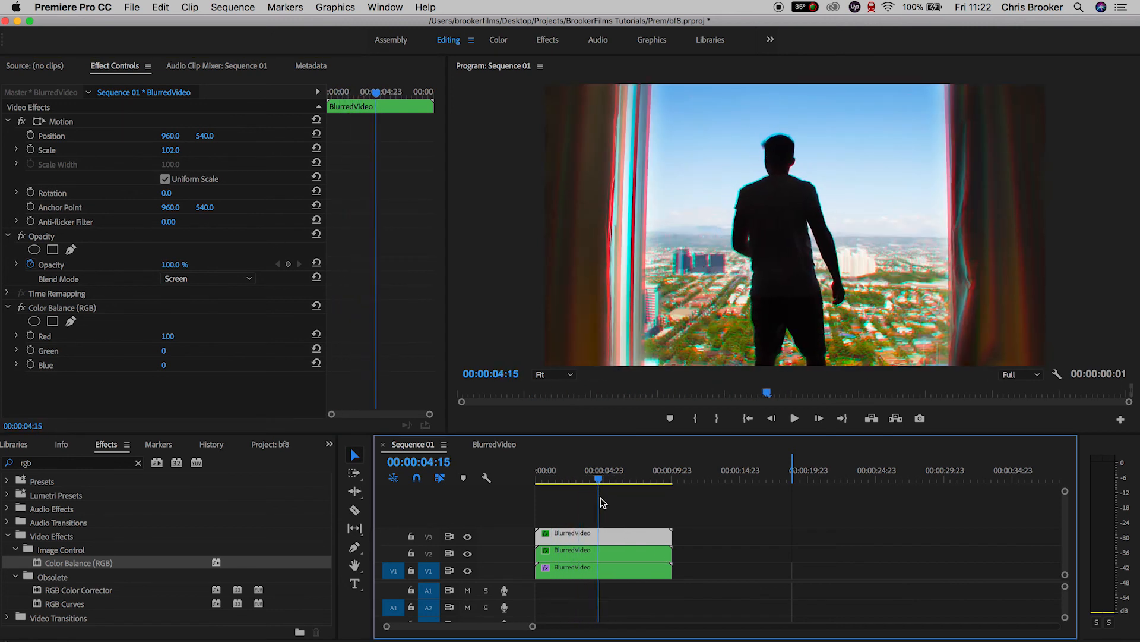
pyautogui.click(640, 478)
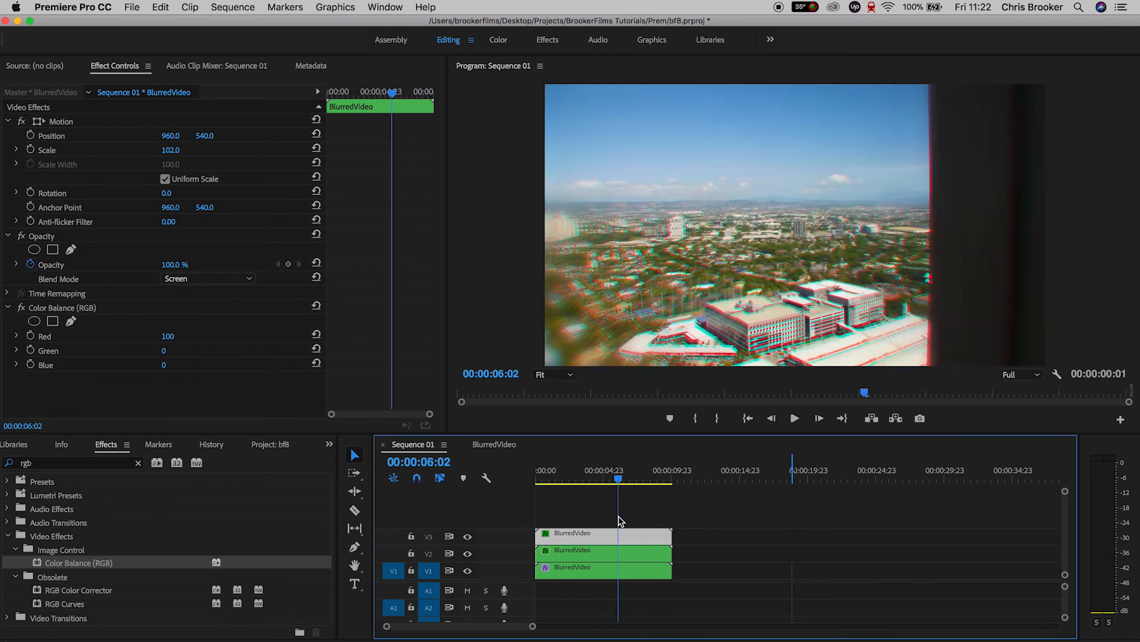
pyautogui.click(563, 477)
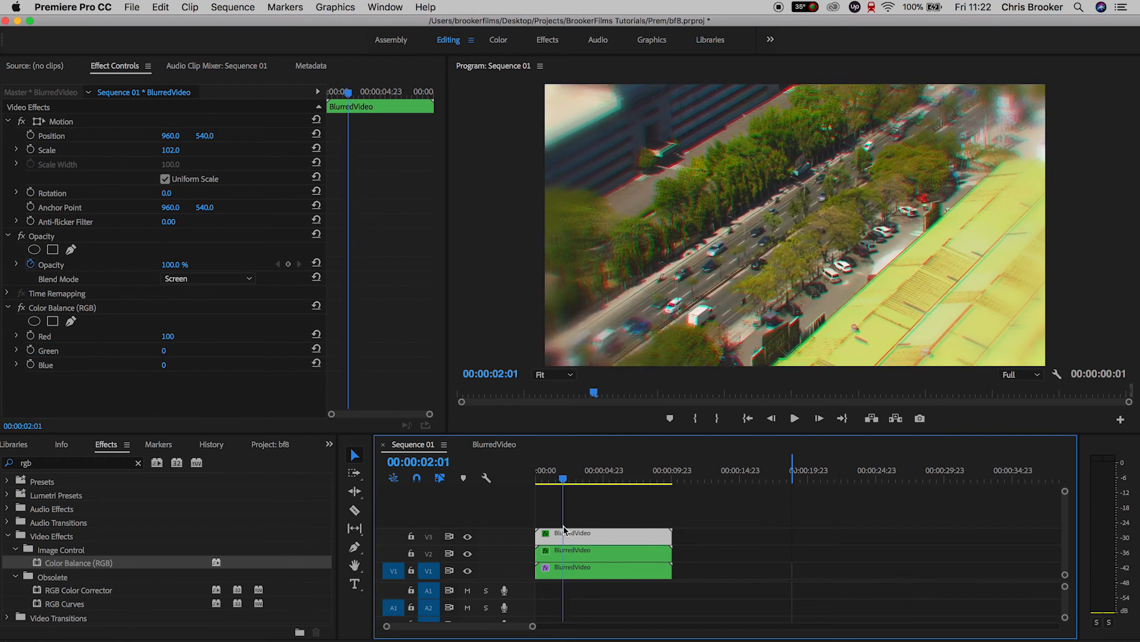
pyautogui.click(541, 478)
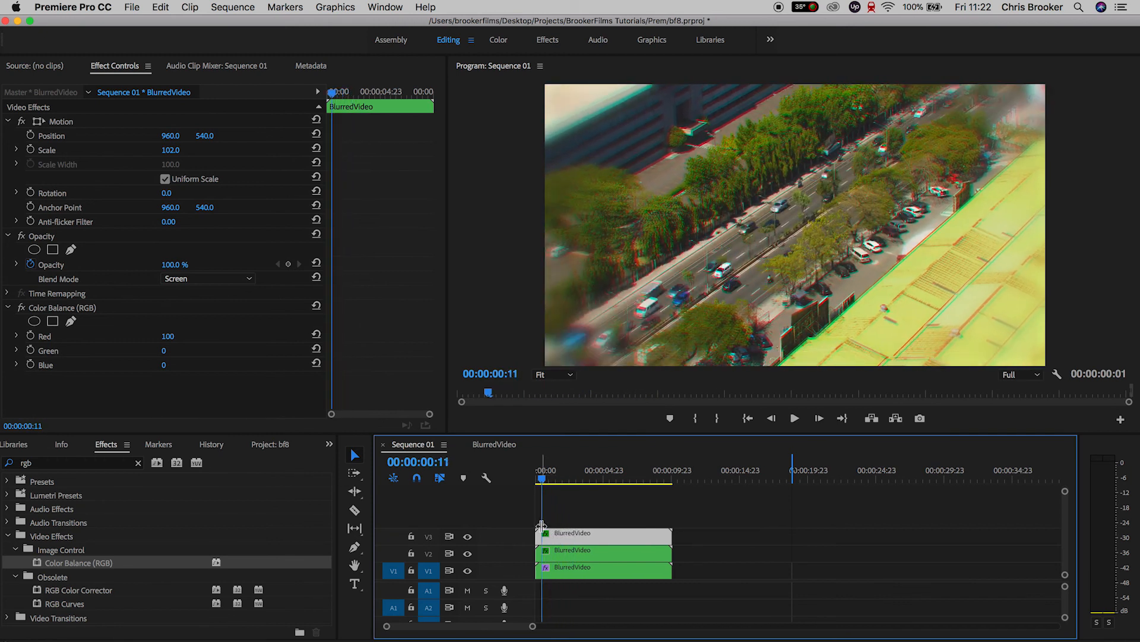
pyautogui.click(794, 418)
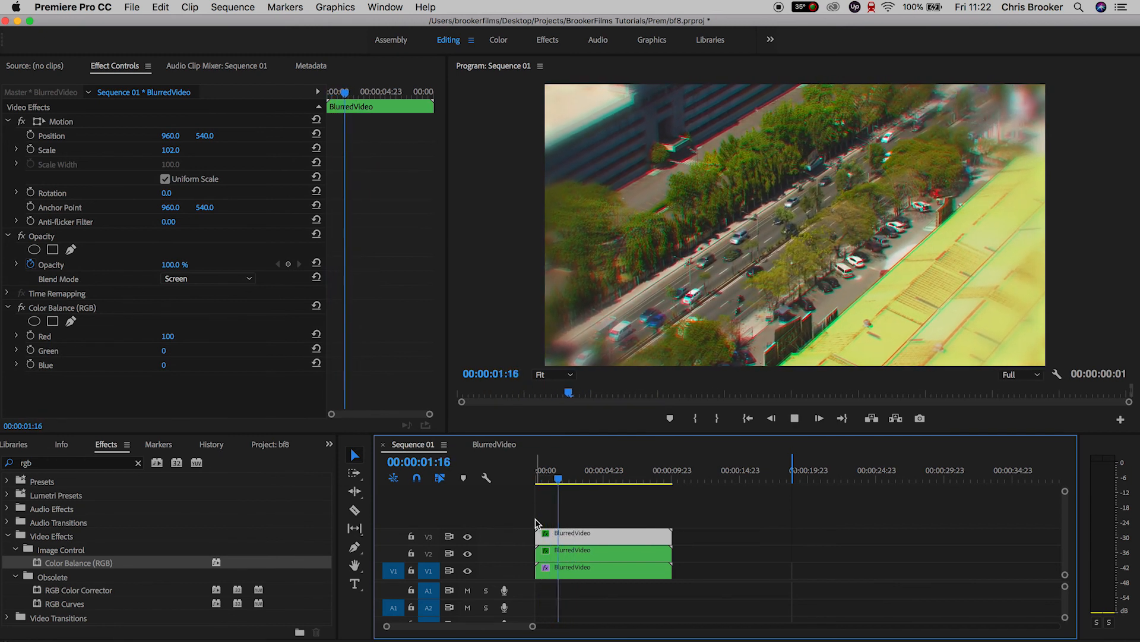